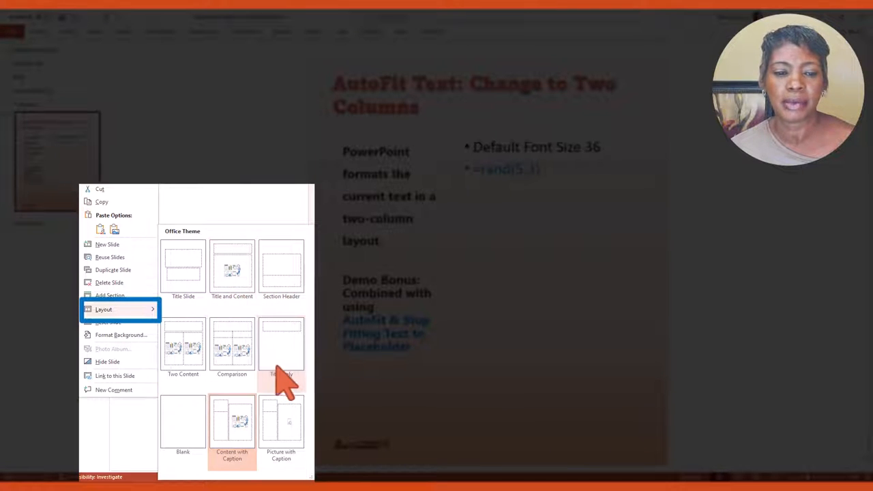
mouse_move(167, 252)
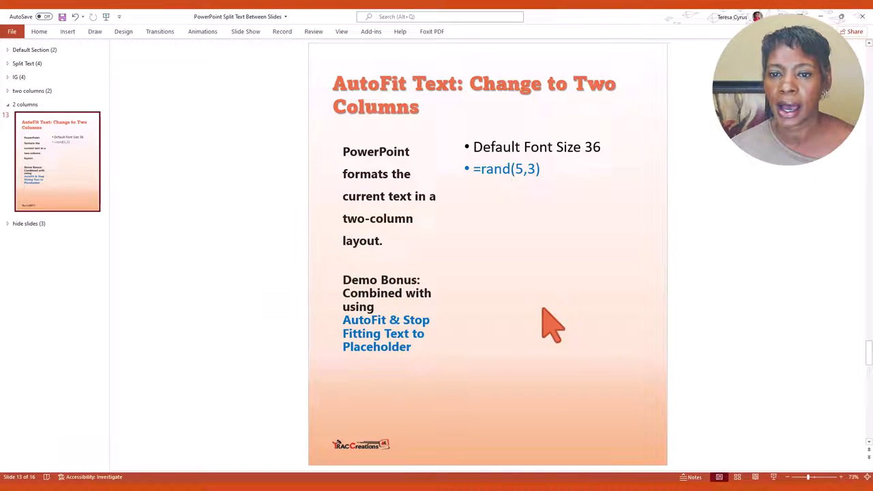
Step: Generate the =rand(5,3) filler paragraphs in the bullet placeholder so they overflow the slide
left_click(552, 325)
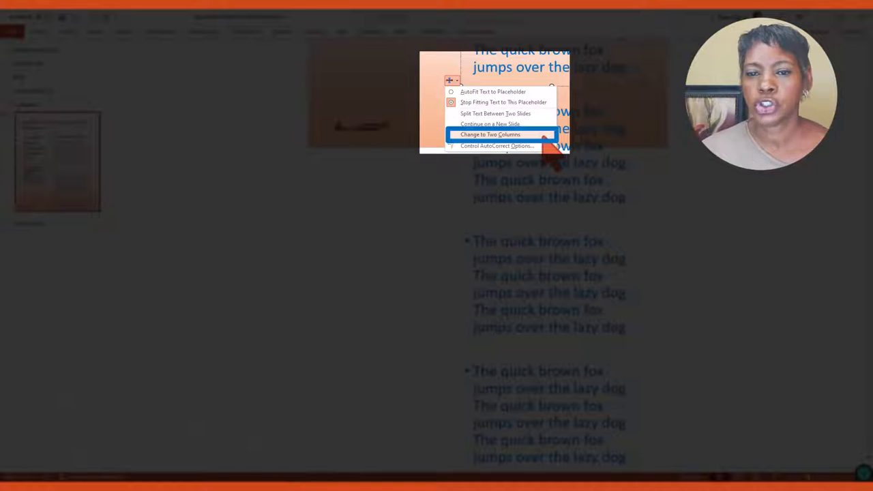
Step: Flow the overflowing text into two columns, then autofit it to the placeholder
left_click(491, 135)
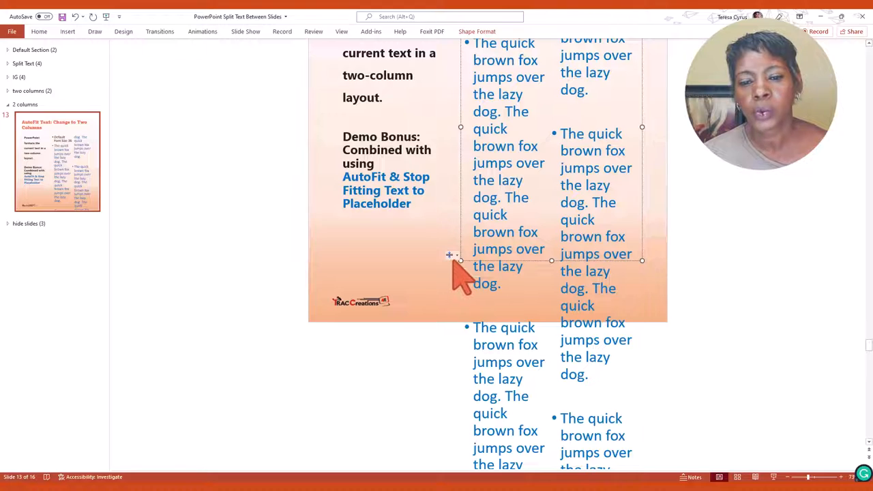
left_click(450, 255)
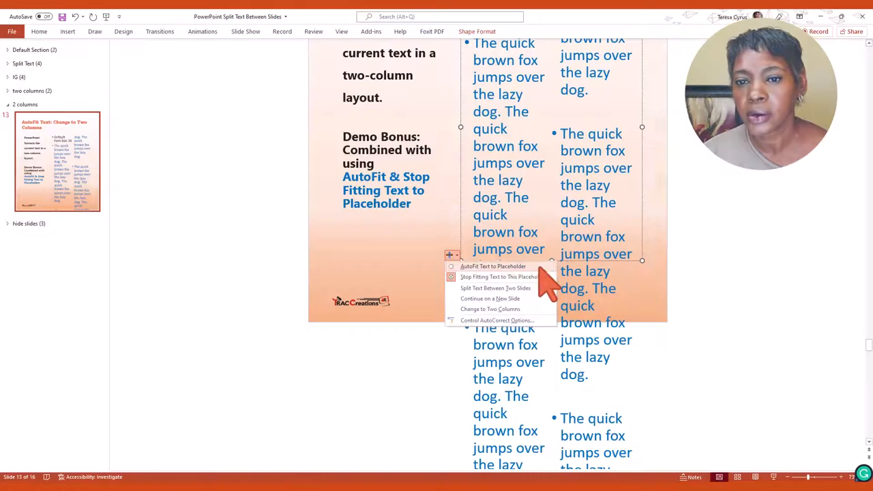
left_click(500, 275)
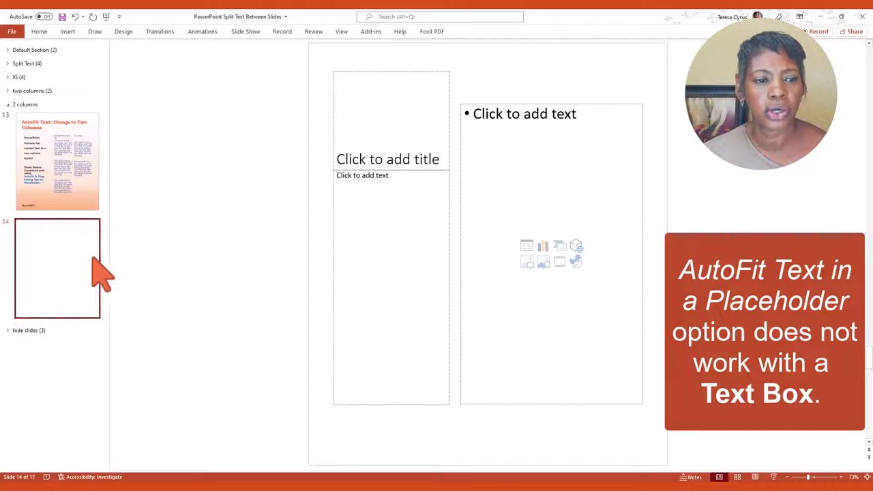
Step: On a new slide, draw a text box and fill it with 'The quick brown fox jumps over the lazy dog.' paragraphs
right_click(57, 267)
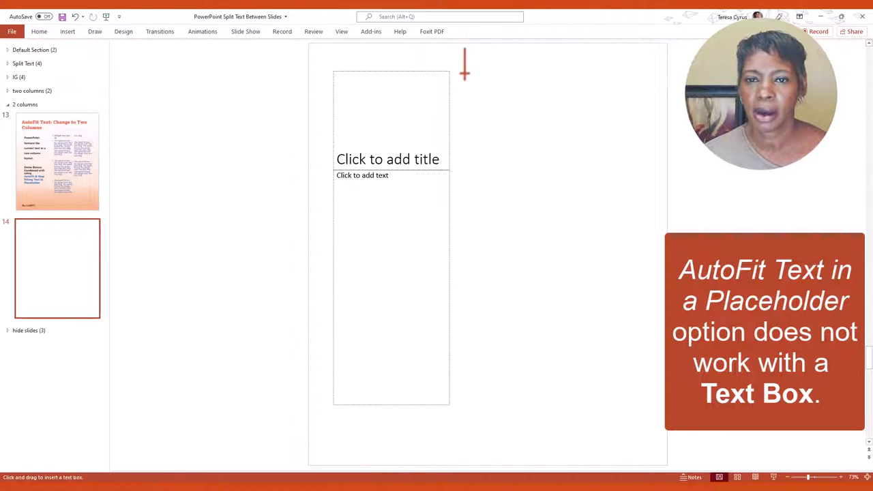
left_click_drag(464, 68, 634, 257)
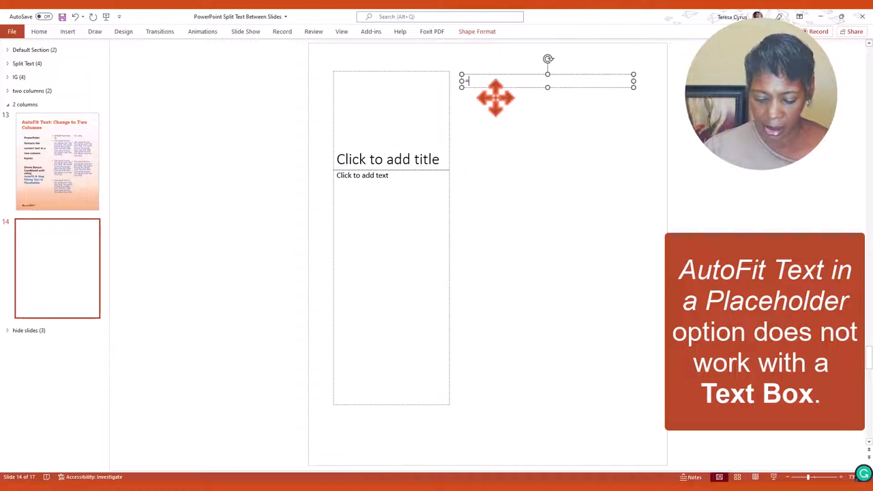
type("The quick brown fox jumps over the lazy dog.")
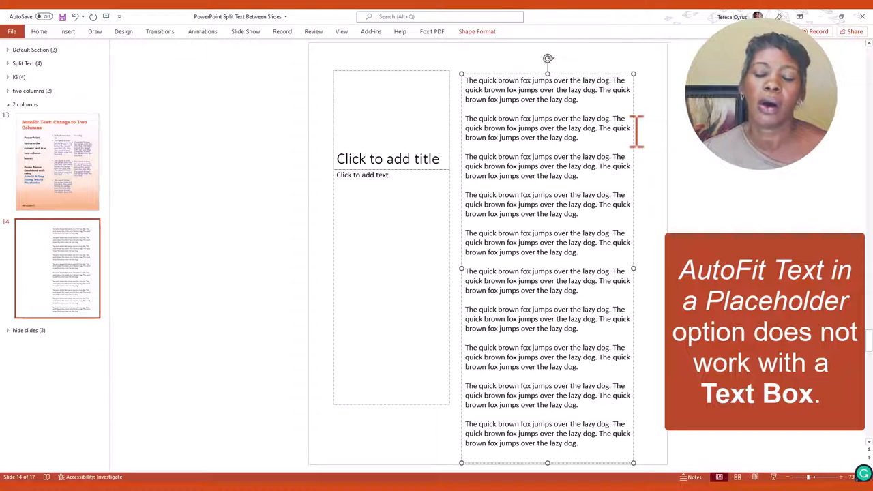